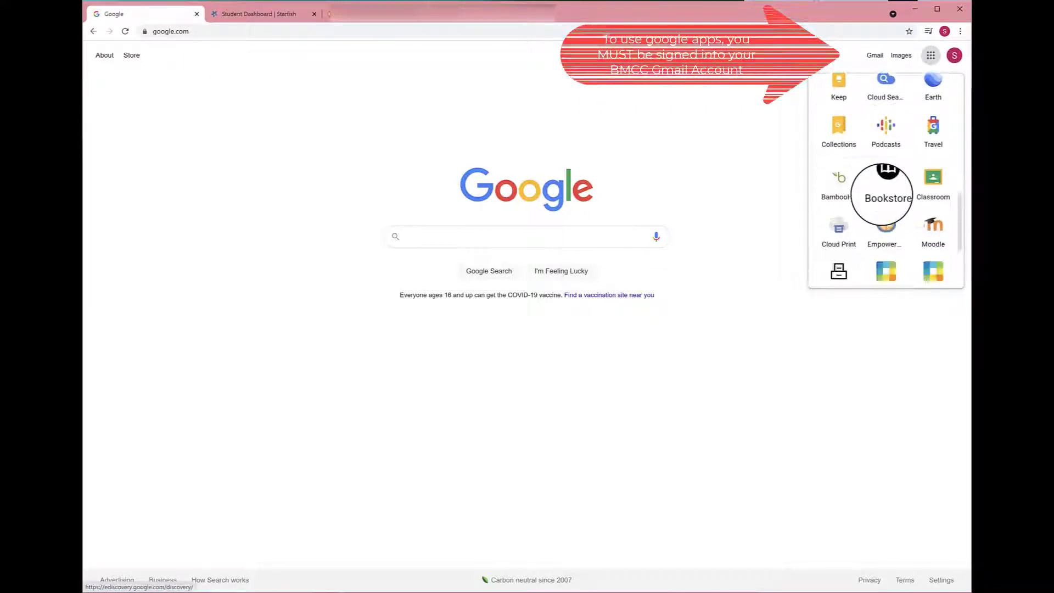
Load the bmcc.edu website from the Google apps launcher shortcut.
left_click(259, 13)
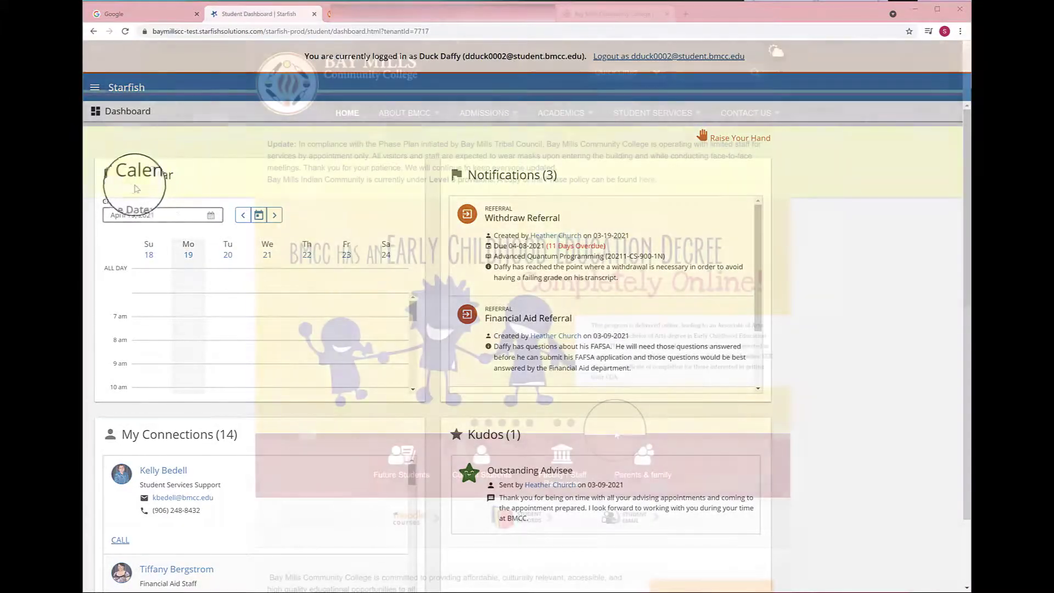
Reach the Moodle dashboard via Moodle Courses, logging in with the BMCC email account.
left_click(613, 13)
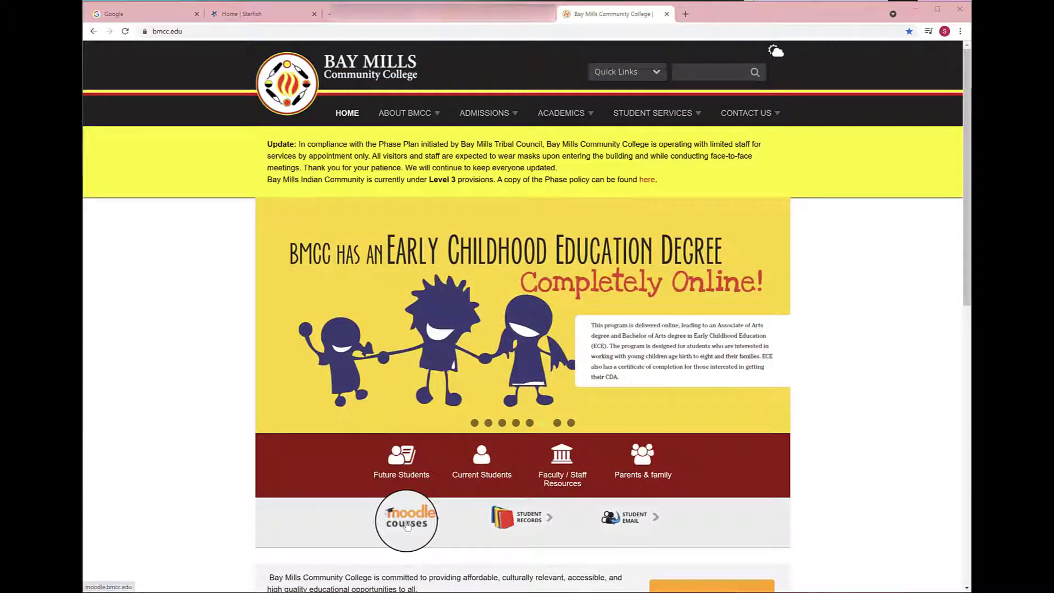
left_click(407, 521)
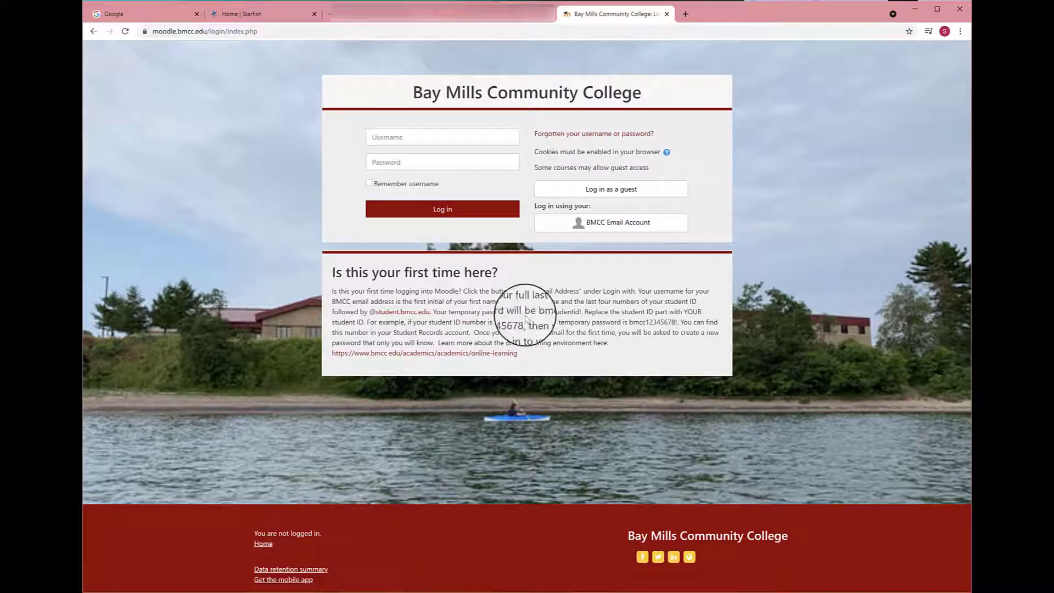
mouse_move(609, 223)
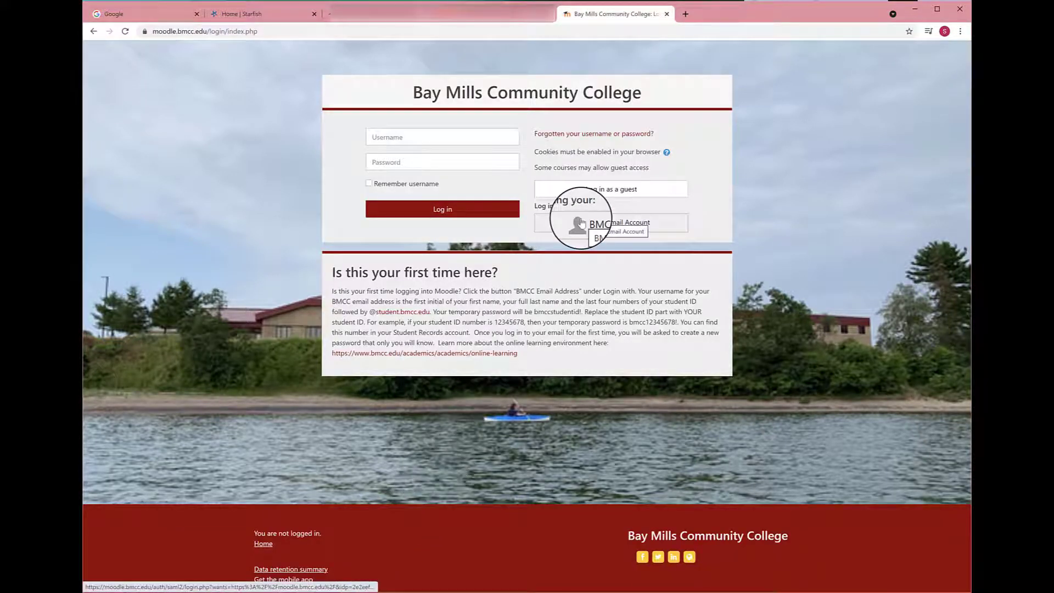
left_click(618, 223)
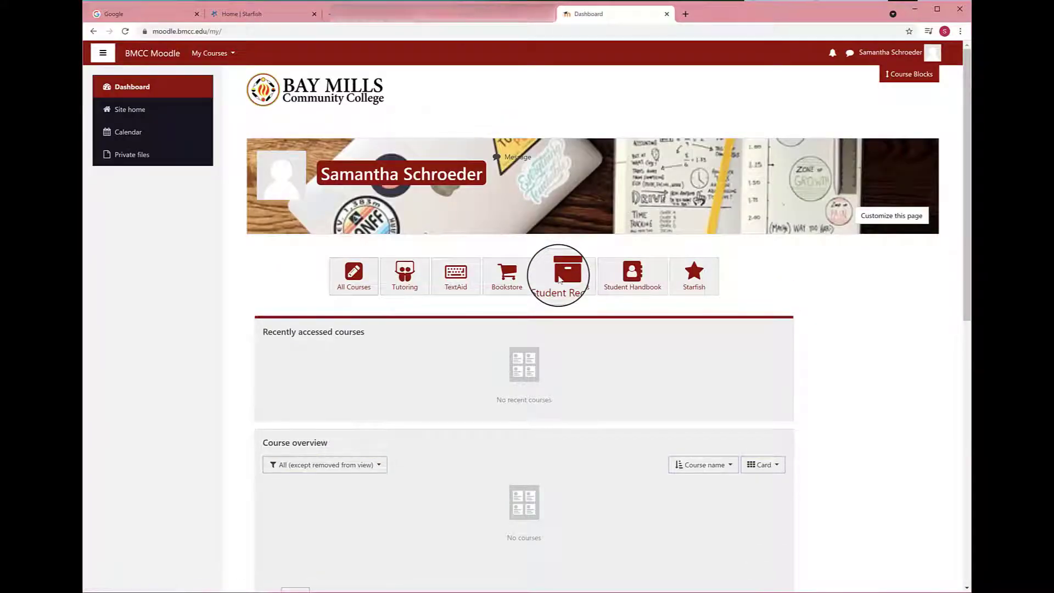
mouse_move(353, 276)
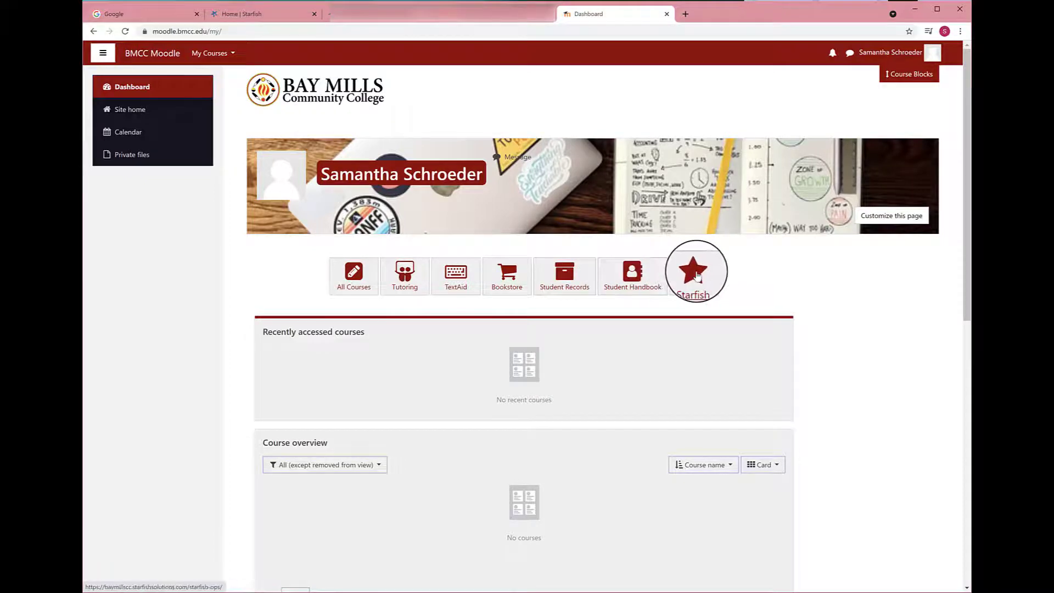
Launch the Starfish student dashboard from the Moodle Starfish button.
left_click(696, 271)
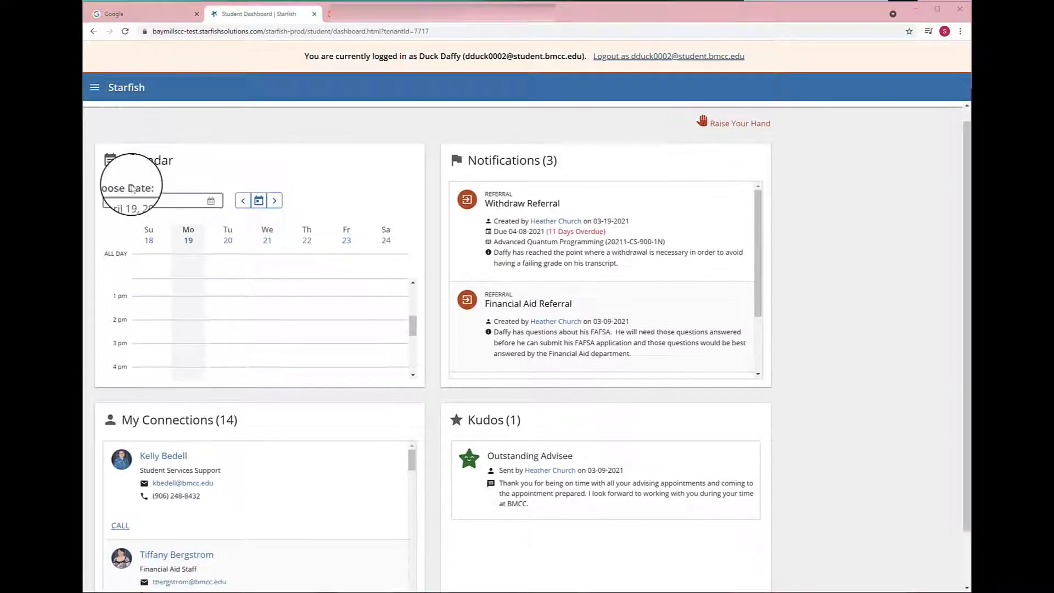
Reach Edit Profile through the navigation panel's user-name dropdown.
scroll("down", 3)
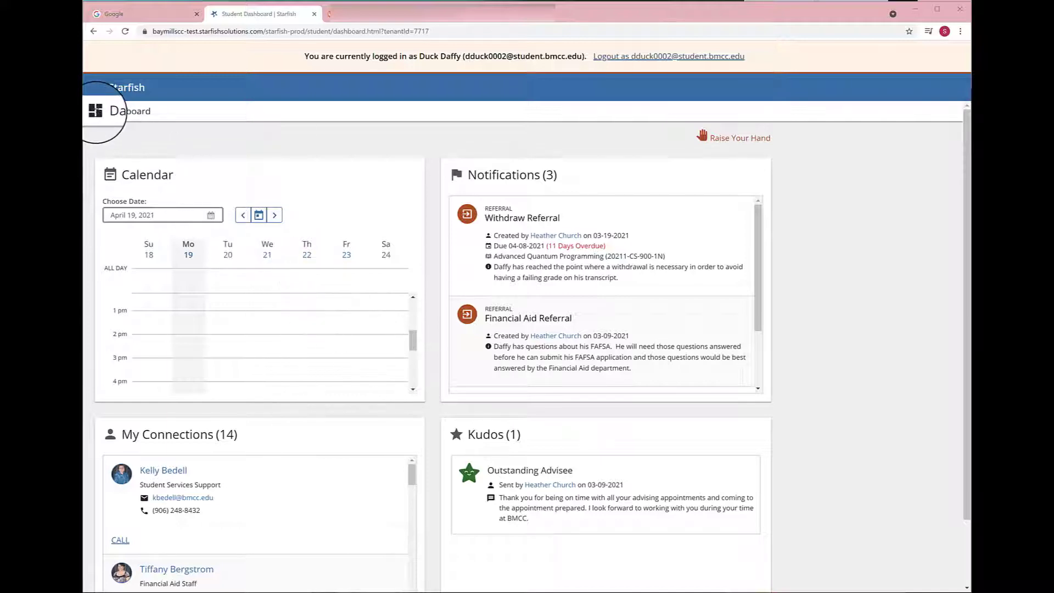
left_click(94, 111)
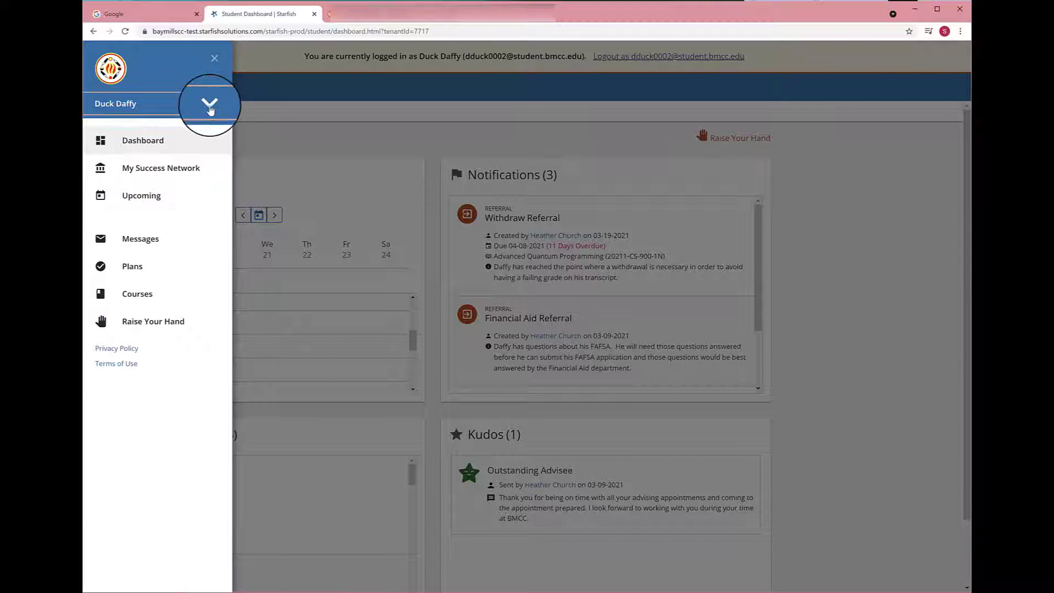
left_click(209, 103)
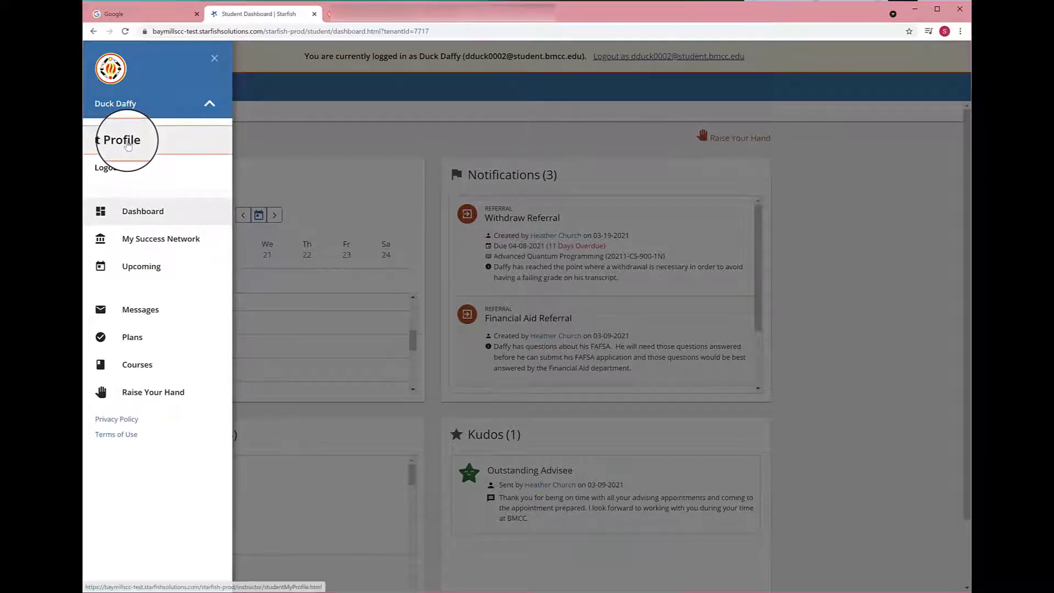
left_click(119, 139)
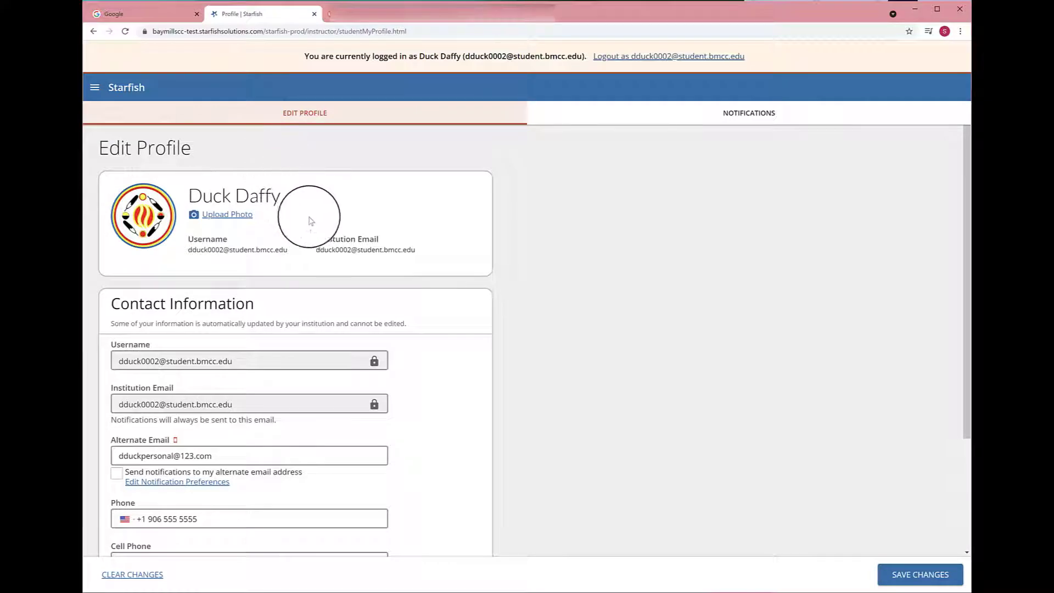
Start a profile photo upload from the Upload Photo link under the name.
scroll("down", 3)
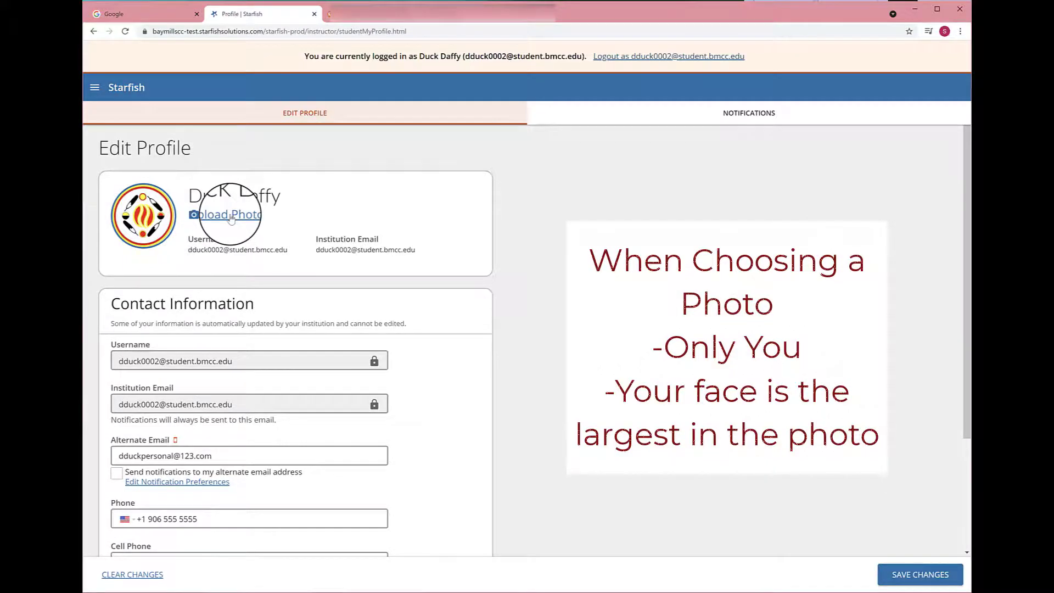
left_click(226, 214)
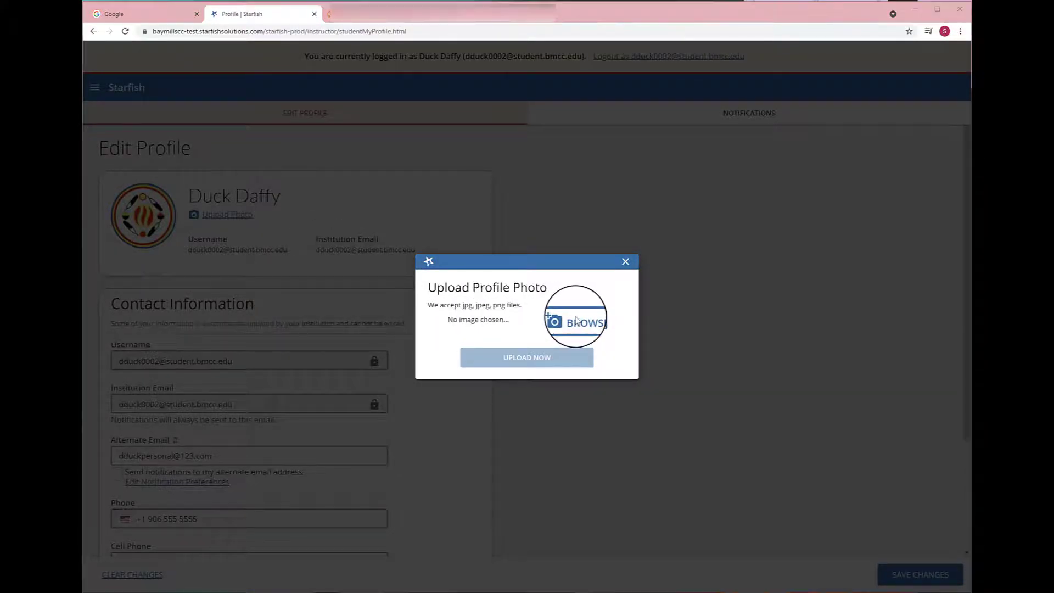
Pick the BMCC Logo image from Pictures, then close the dialog without uploading.
left_click(577, 320)
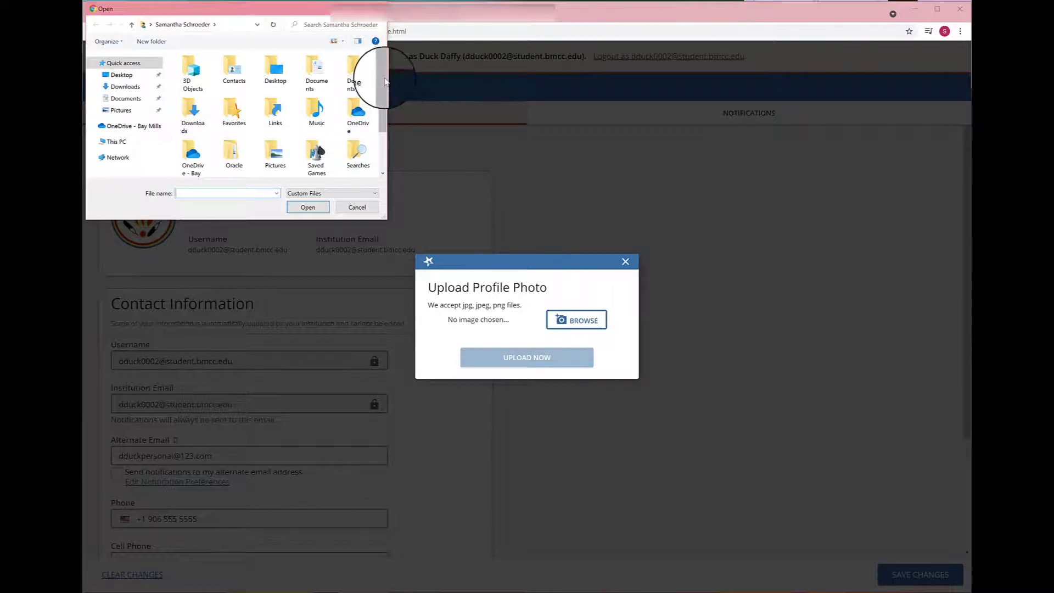
scroll("down", 3)
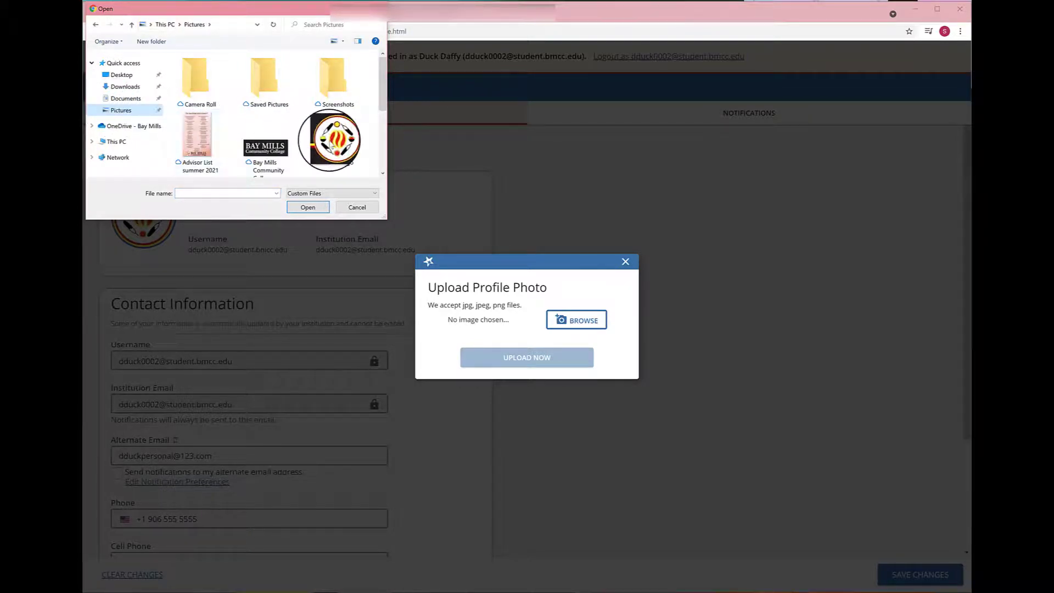
left_click(334, 131)
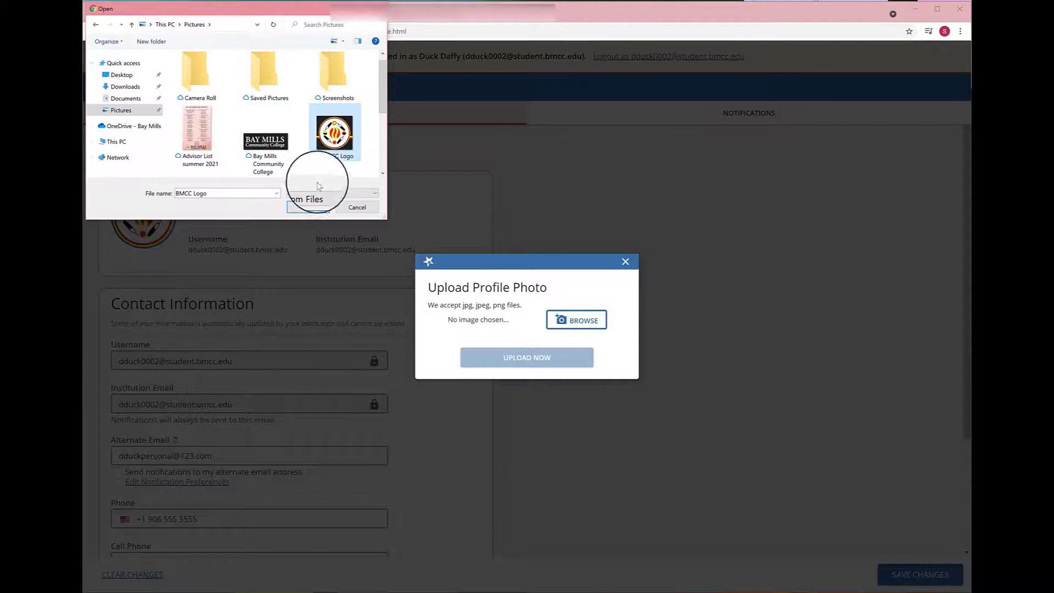
left_click(305, 199)
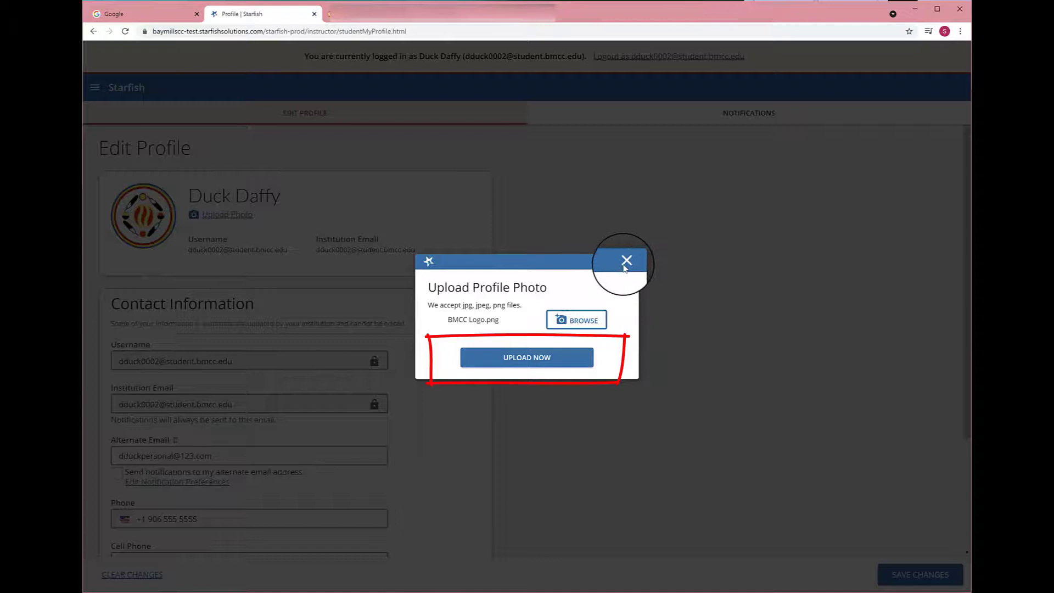
left_click(627, 261)
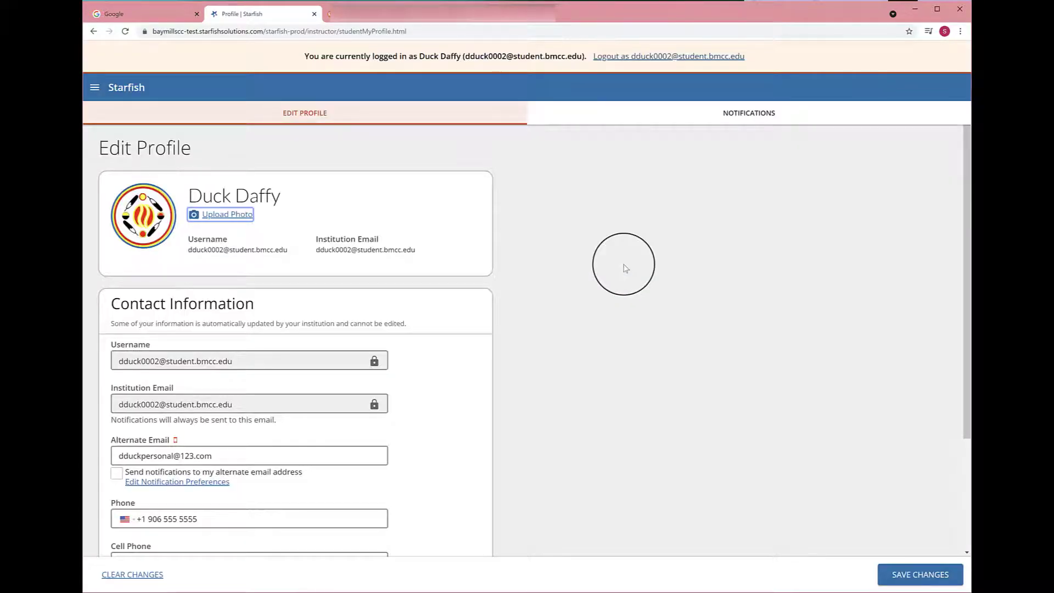
mouse_move(360, 348)
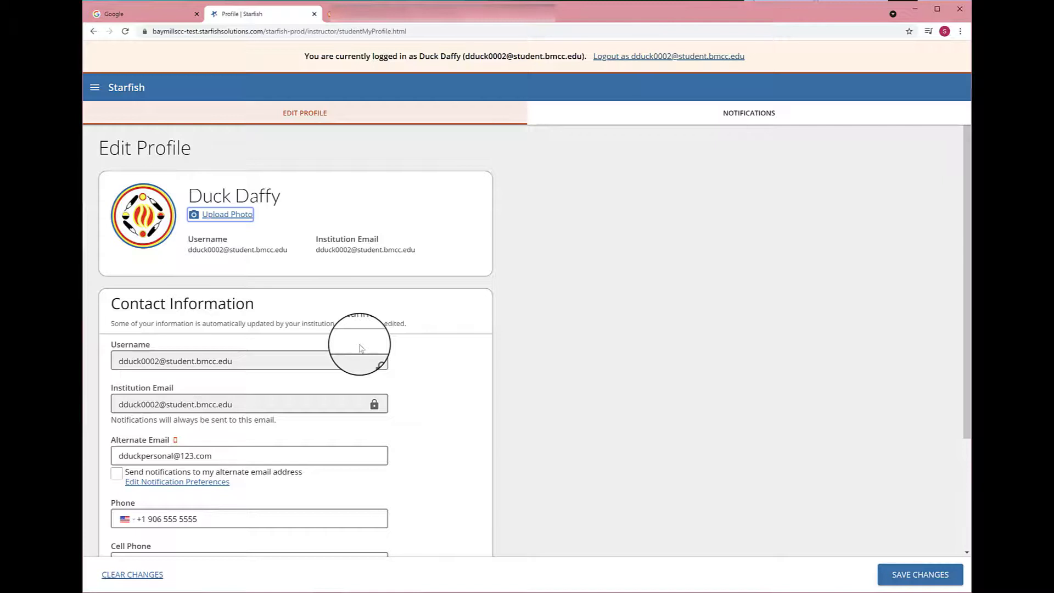
scroll("down", 3)
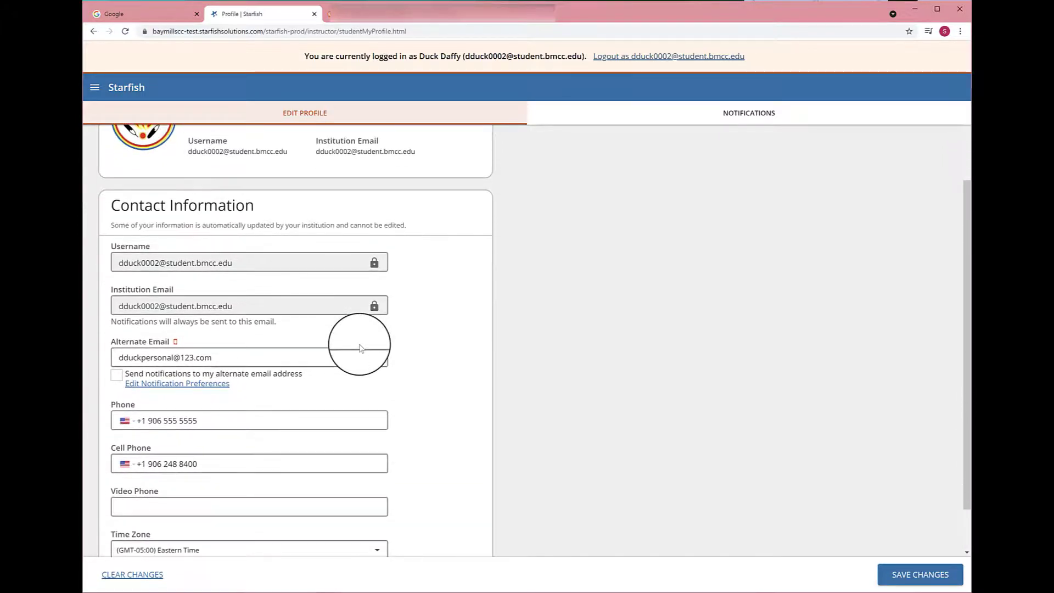
scroll("down", 3)
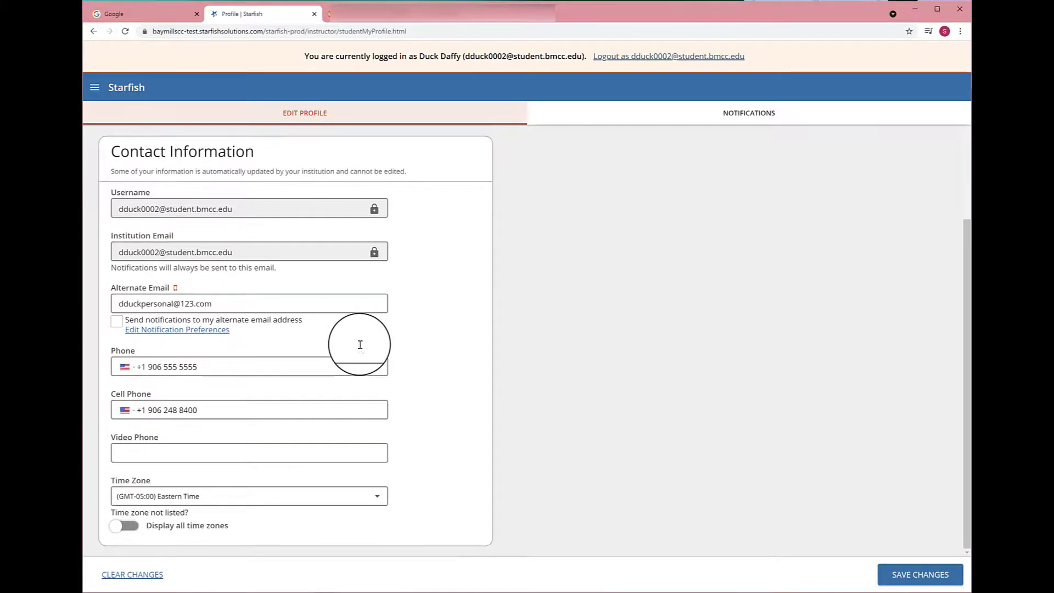